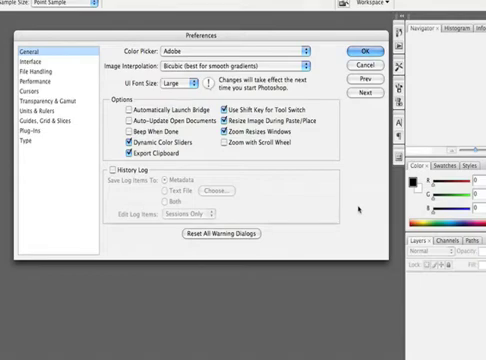
pyautogui.moveTo(360, 208)
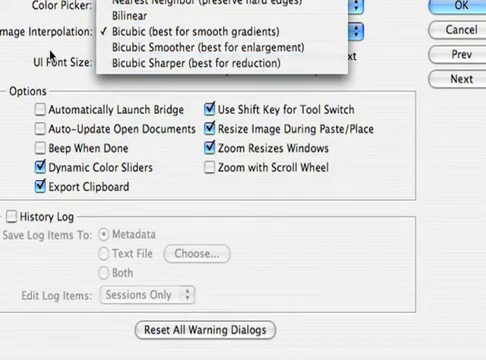
# - Keep Bicubic smooth-gradient interpolation and move on to the File Handling preferences
pyautogui.click(213, 33)
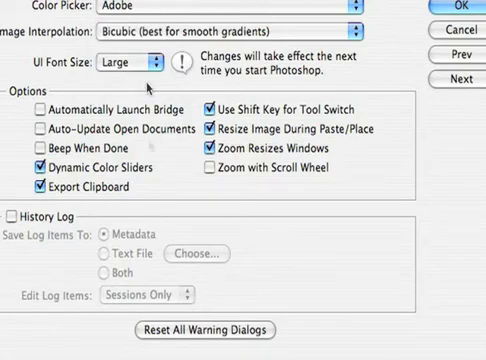
pyautogui.moveTo(153, 152)
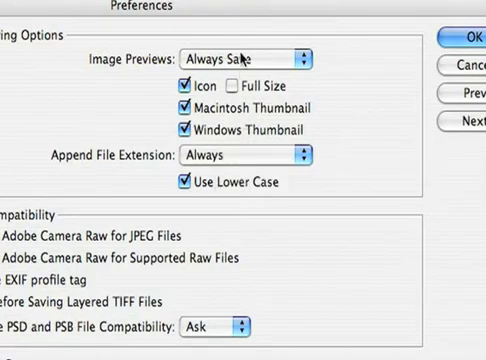
pyautogui.moveTo(250, 58)
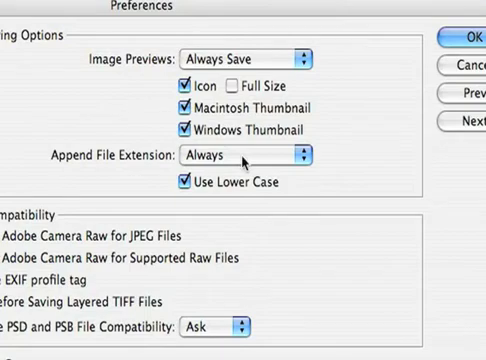
pyautogui.moveTo(240, 155)
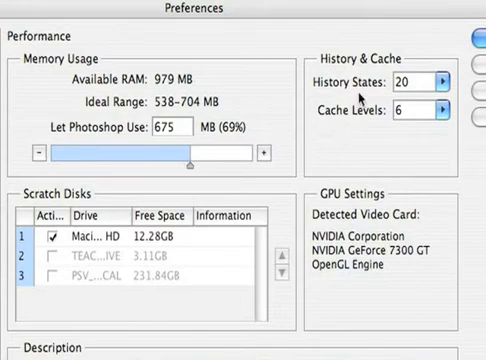
pyautogui.moveTo(358, 90)
pyautogui.write('100')
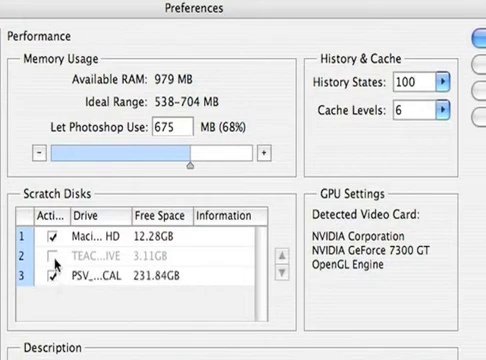
# - Enable the 231.84GB drive as an additional scratch disk
pyautogui.click(50, 257)
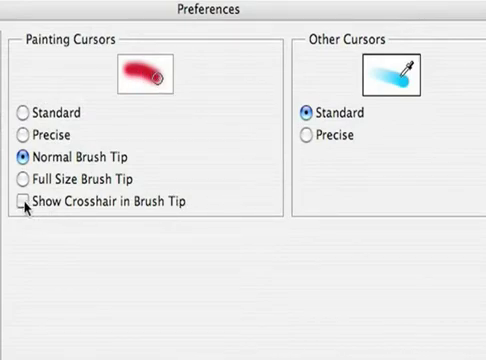
# - Turn on Show Crosshair in Brush Tip and set Other Cursors to Precise
pyautogui.click(18, 202)
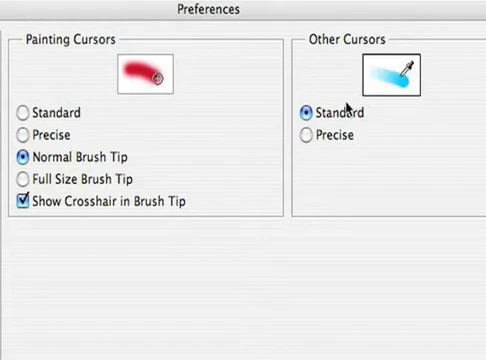
pyautogui.click(304, 133)
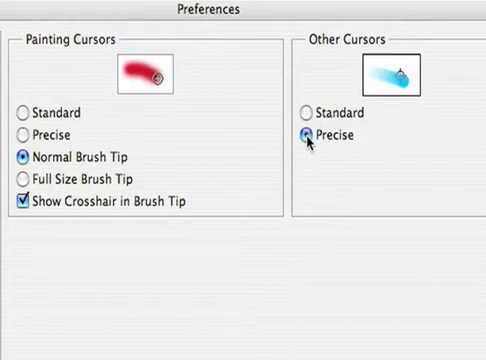
pyautogui.moveTo(306, 133)
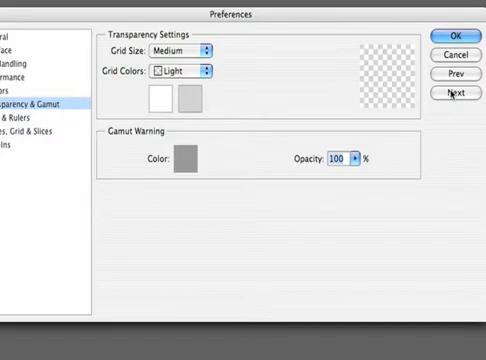
pyautogui.click(30, 107)
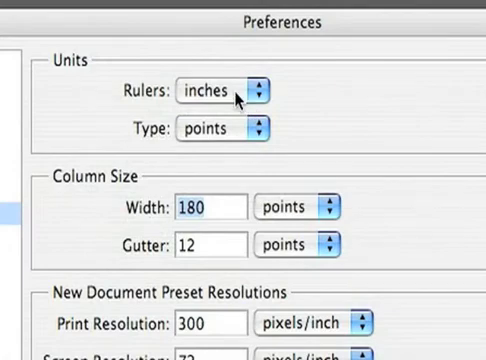
# - Change the Rulers unit from inches to pixels
pyautogui.click(222, 90)
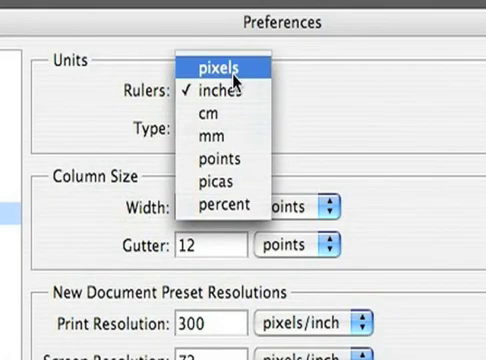
pyautogui.click(225, 66)
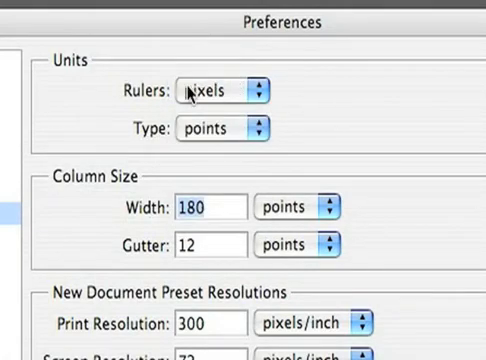
pyautogui.moveTo(220, 90)
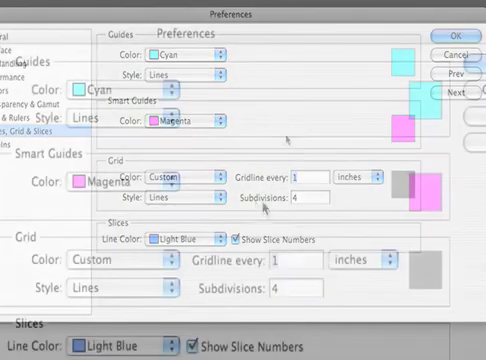
# - Keep Cyan as the Guides color and toggle Show Slice Numbers
pyautogui.click(180, 55)
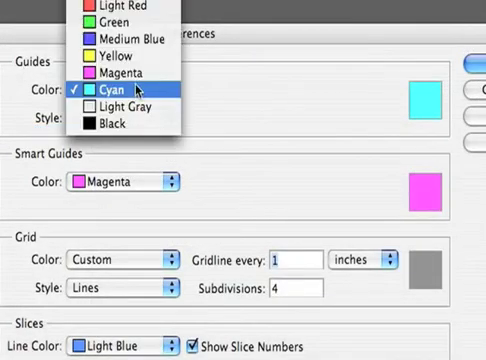
pyautogui.click(115, 8)
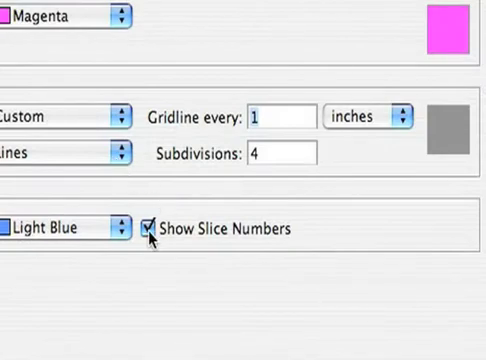
pyautogui.click(150, 229)
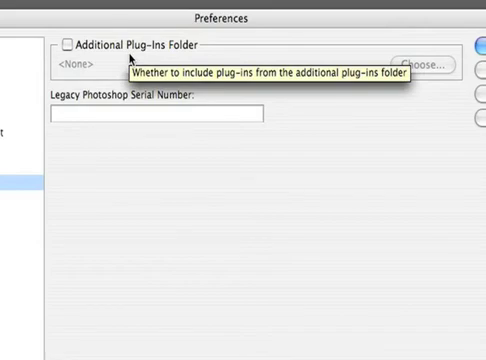
pyautogui.moveTo(124, 61)
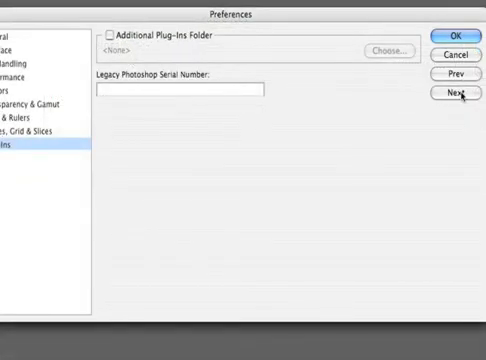
# - In the Type pane, change Font Preview Size from Medium to Extra Large
pyautogui.click(456, 92)
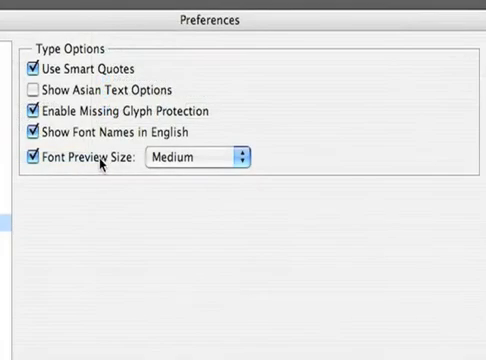
pyautogui.click(195, 157)
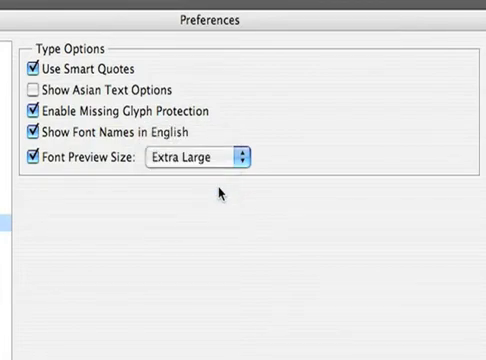
pyautogui.moveTo(108, 175)
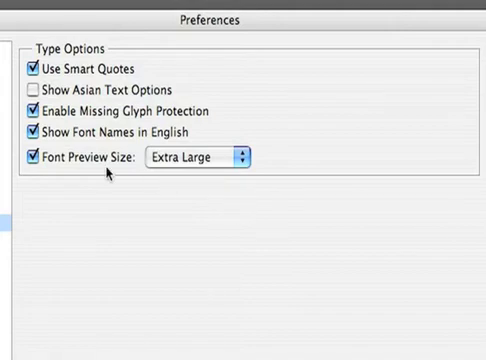
pyautogui.moveTo(108, 92)
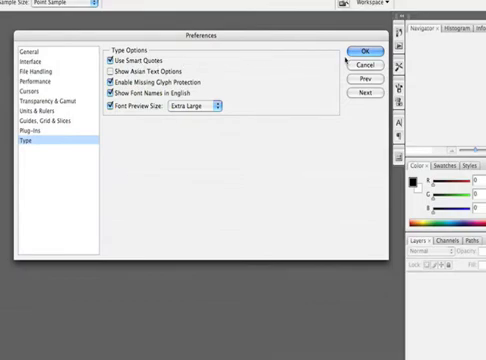
# - Confirm all preference changes with OK, returning to the empty workspace
pyautogui.click(365, 51)
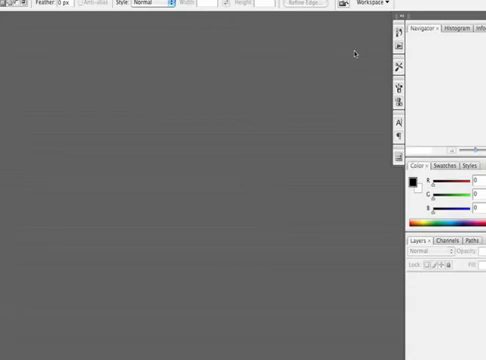
pyautogui.moveTo(354, 50)
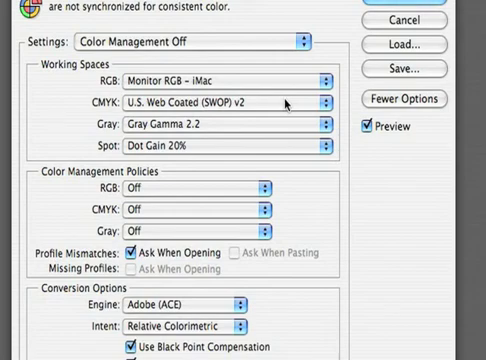
pyautogui.moveTo(285, 103)
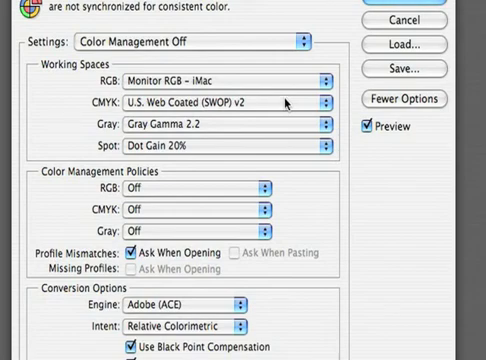